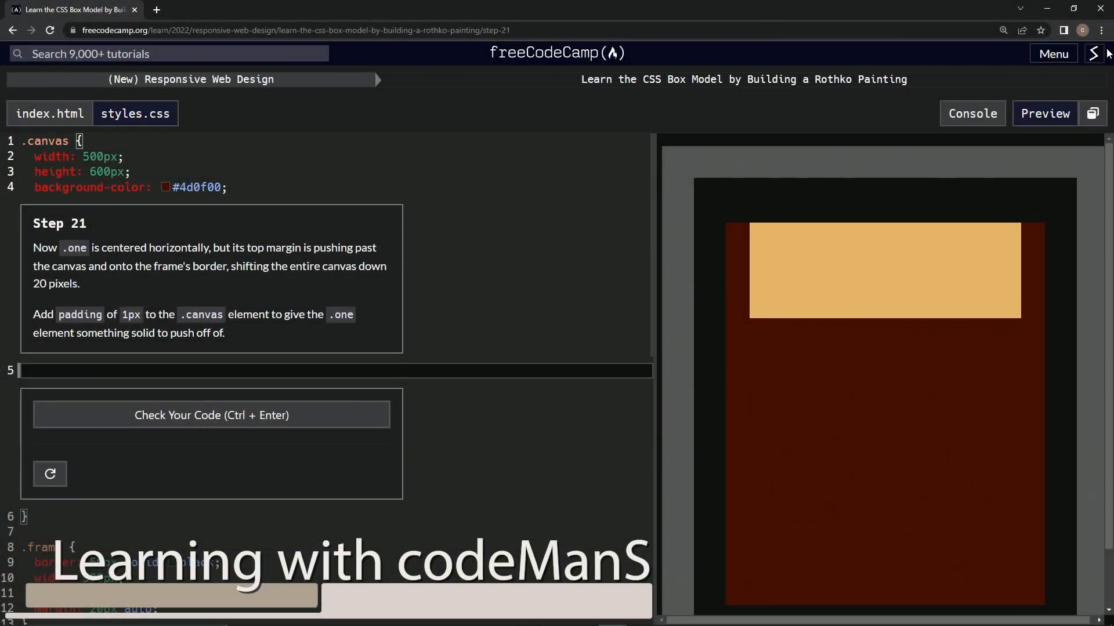
pyautogui.moveTo(478, 86)
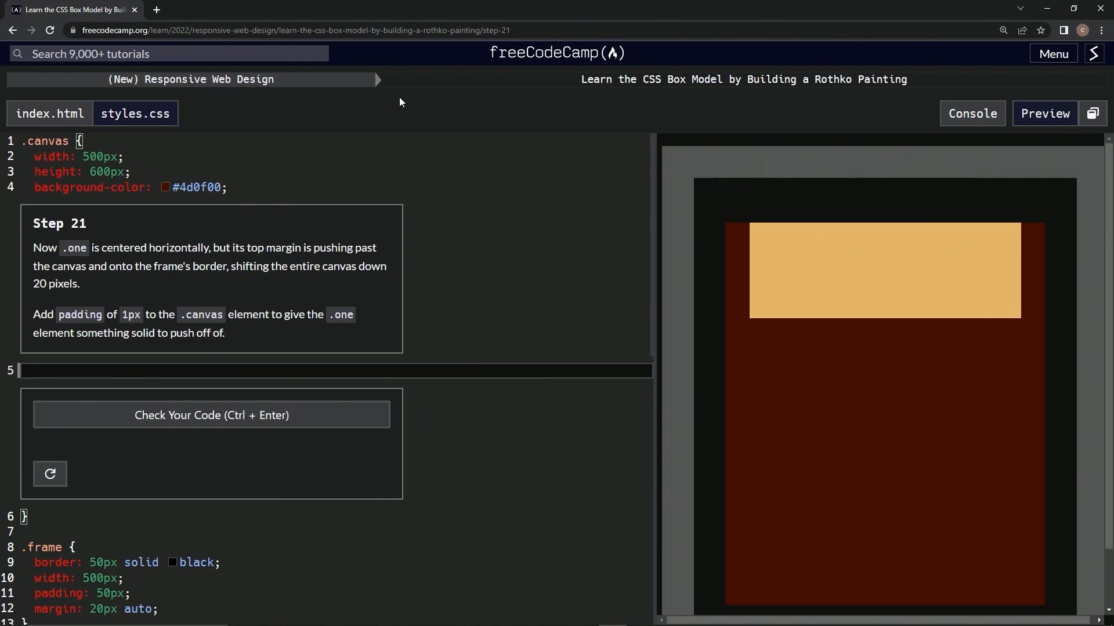
pyautogui.moveTo(735, 98)
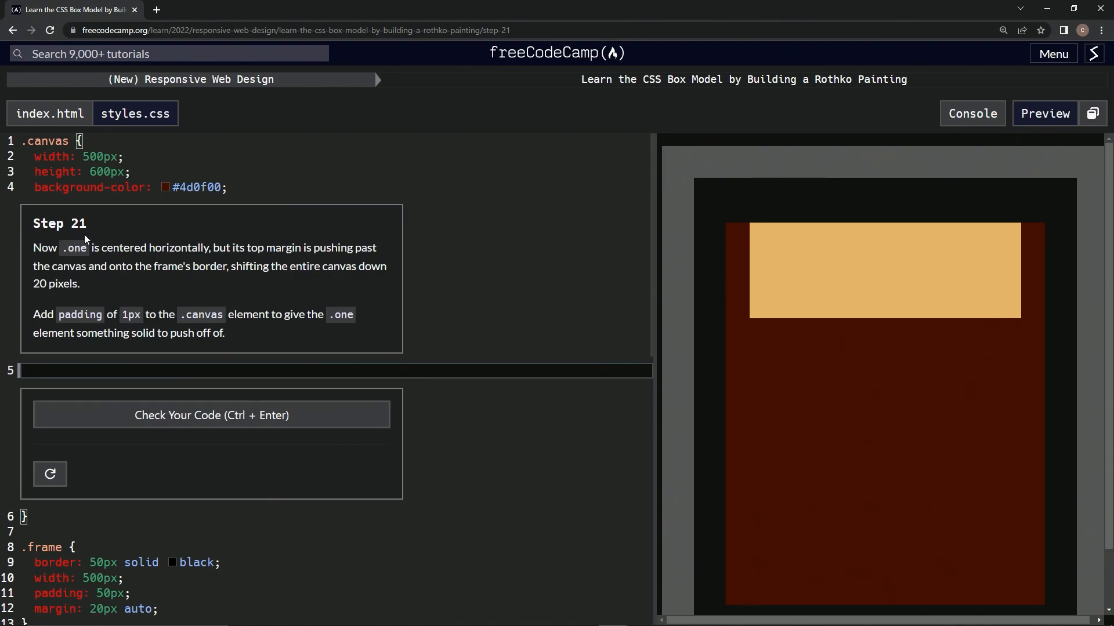
pyautogui.moveTo(73, 249)
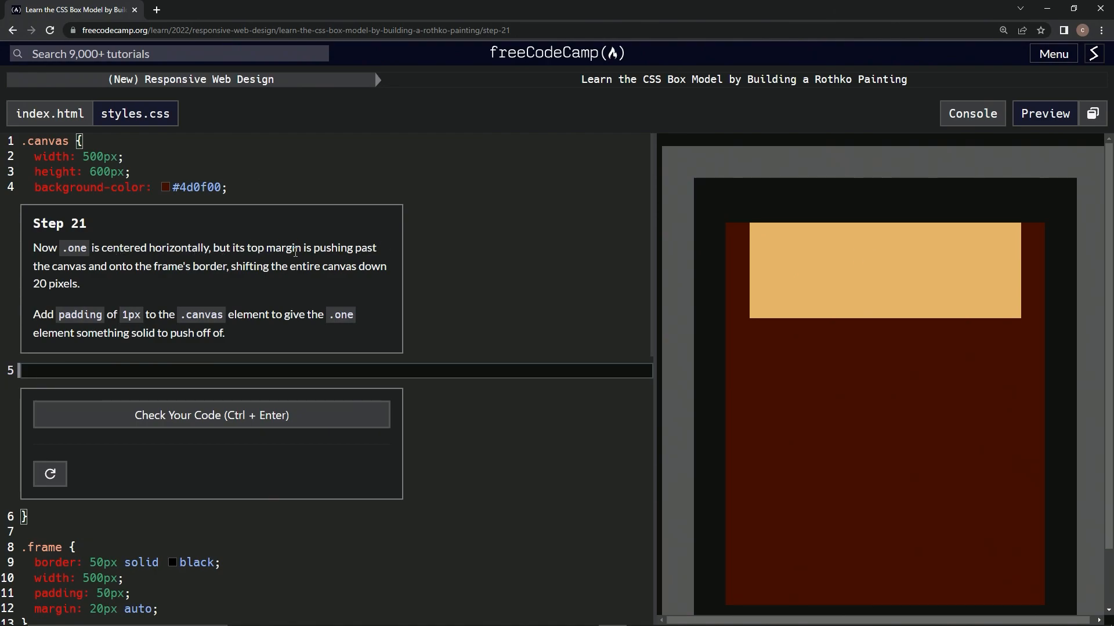
pyautogui.moveTo(138, 279)
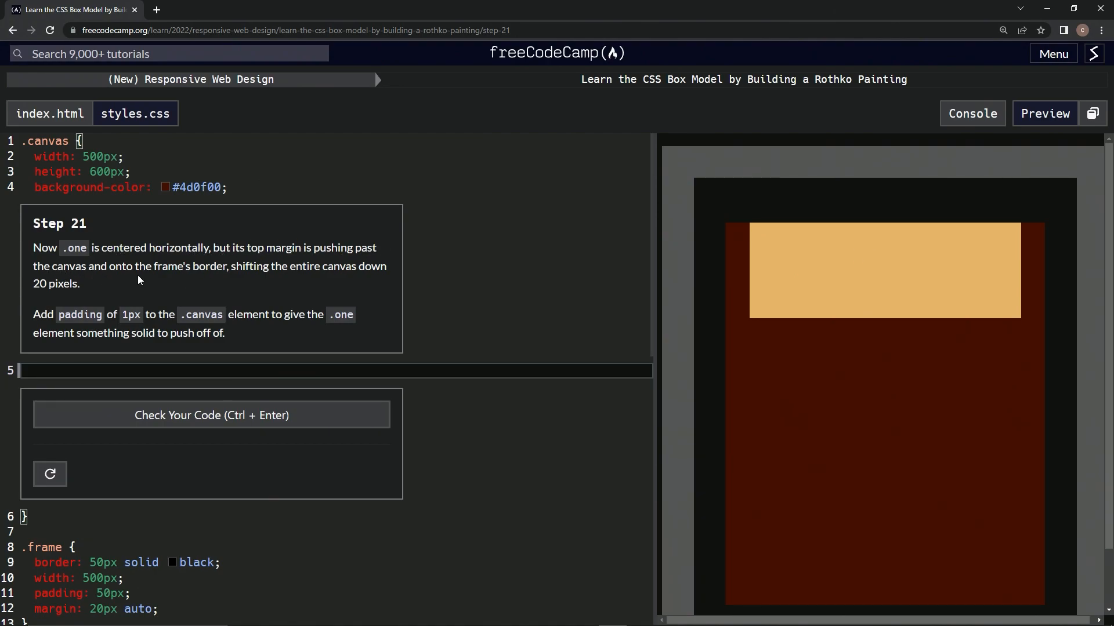
pyautogui.moveTo(277, 287)
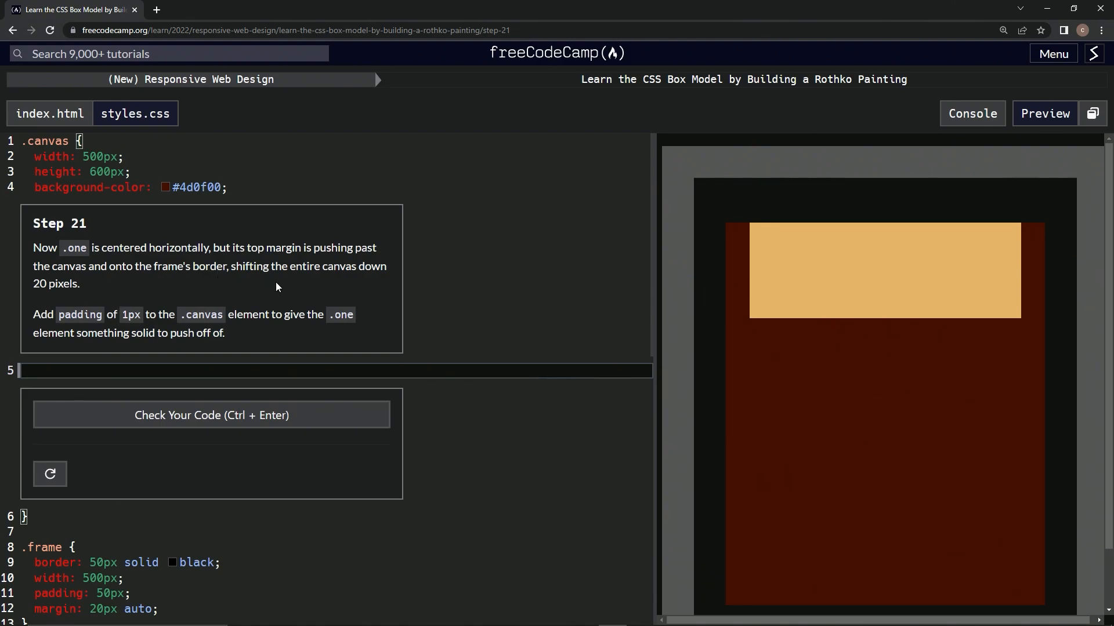
pyautogui.moveTo(83, 288)
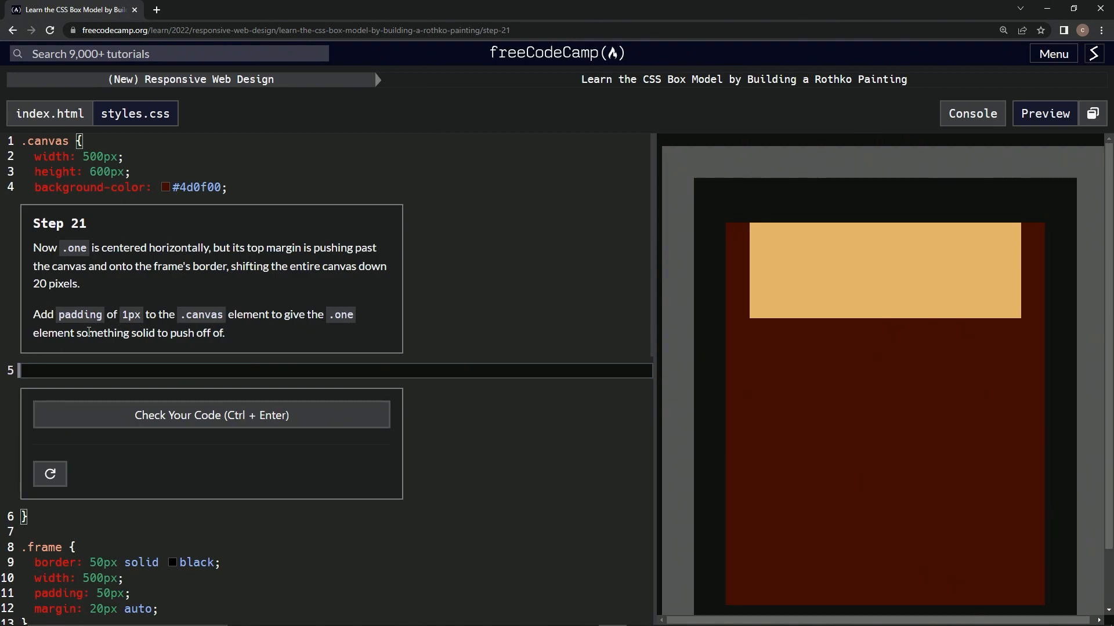
pyautogui.moveTo(236, 341)
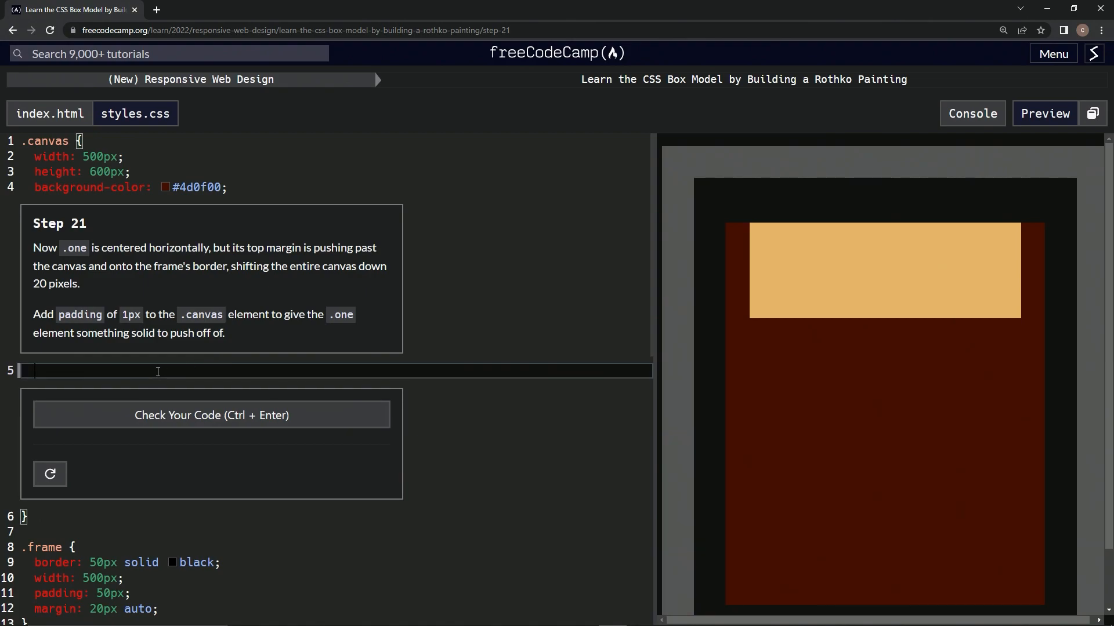
# - Add padding: 1px to the .canvas rule, check the code, and submit to reach Step 22
pyautogui.write('padding')
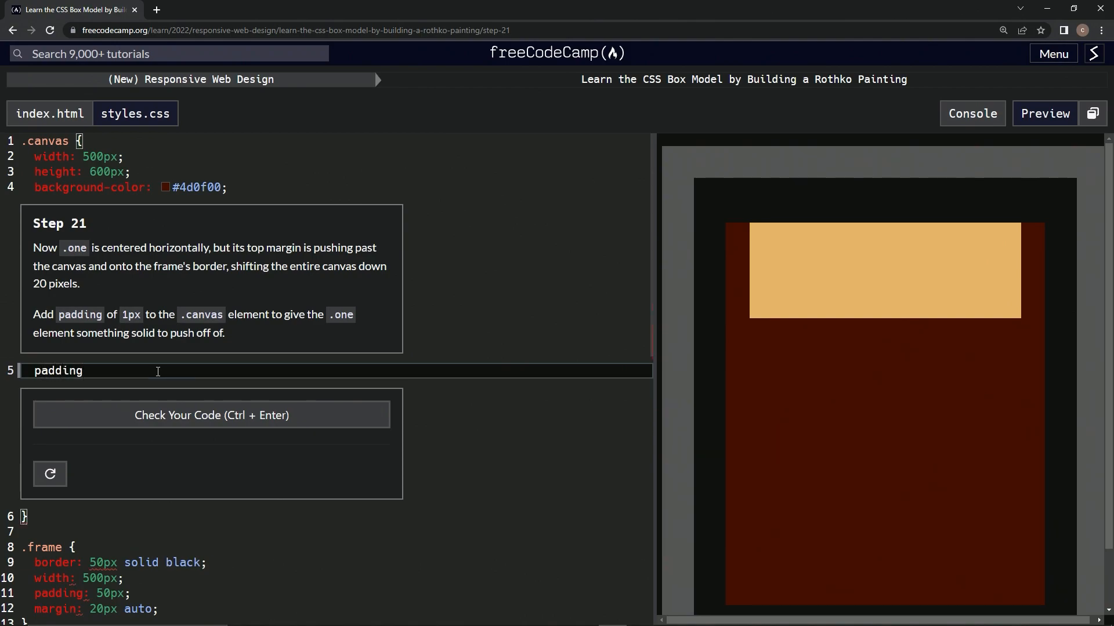
pyautogui.write(': 1pd')
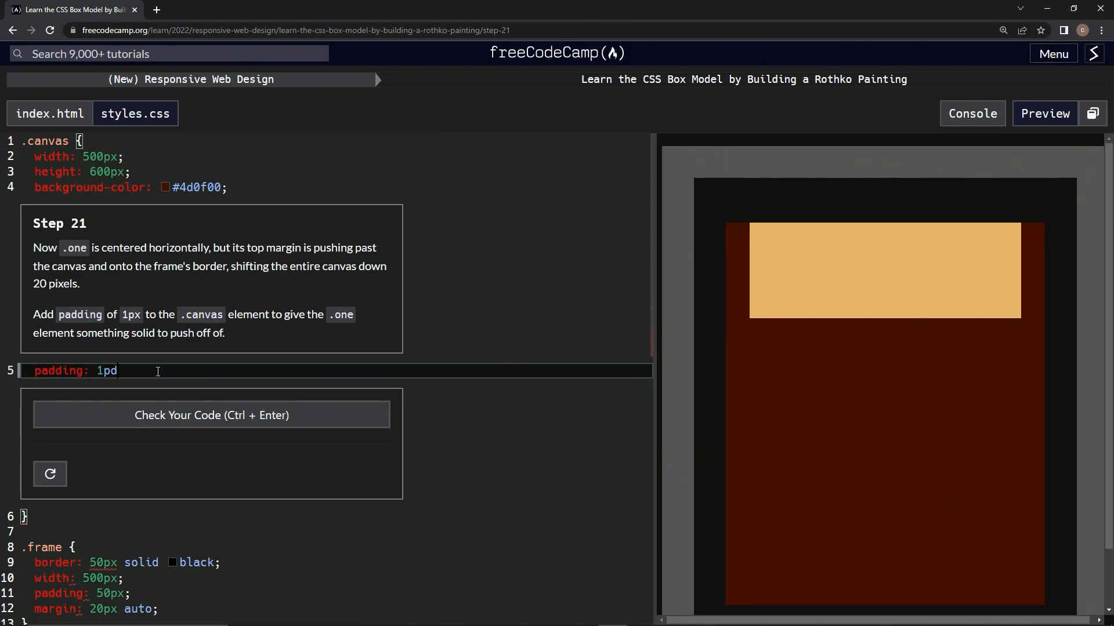
pyautogui.write('x;')
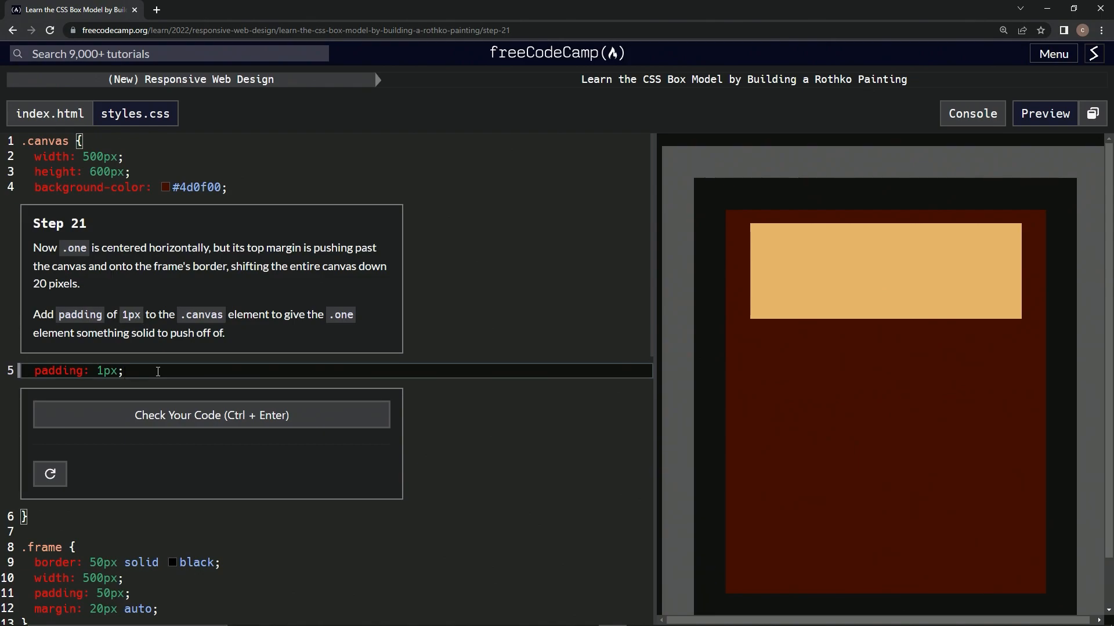
pyautogui.moveTo(812, 219)
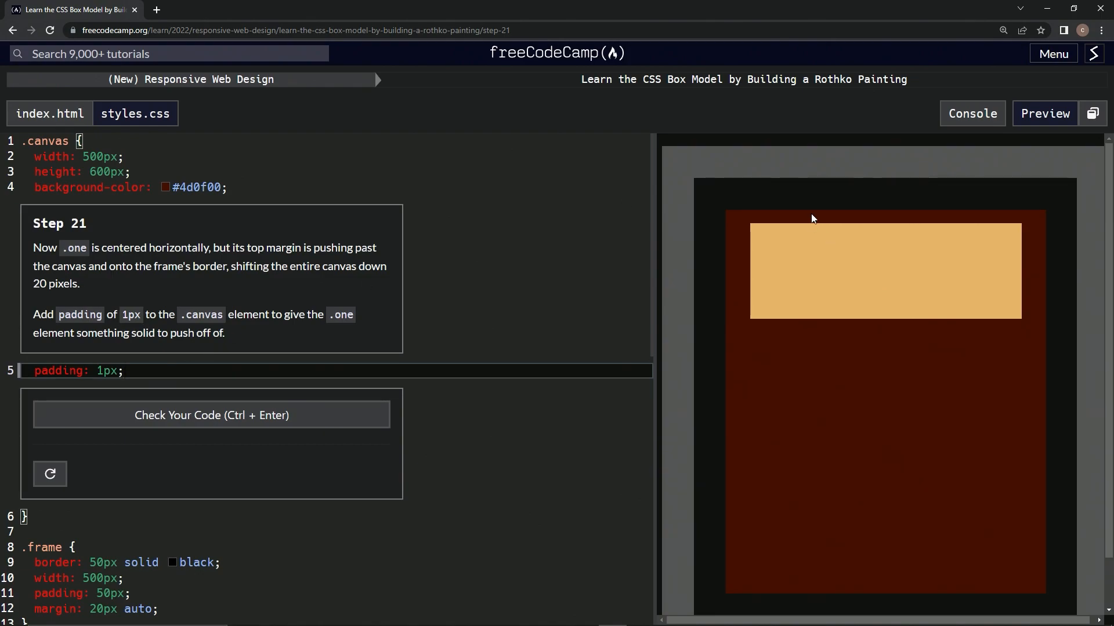
pyautogui.moveTo(885, 374)
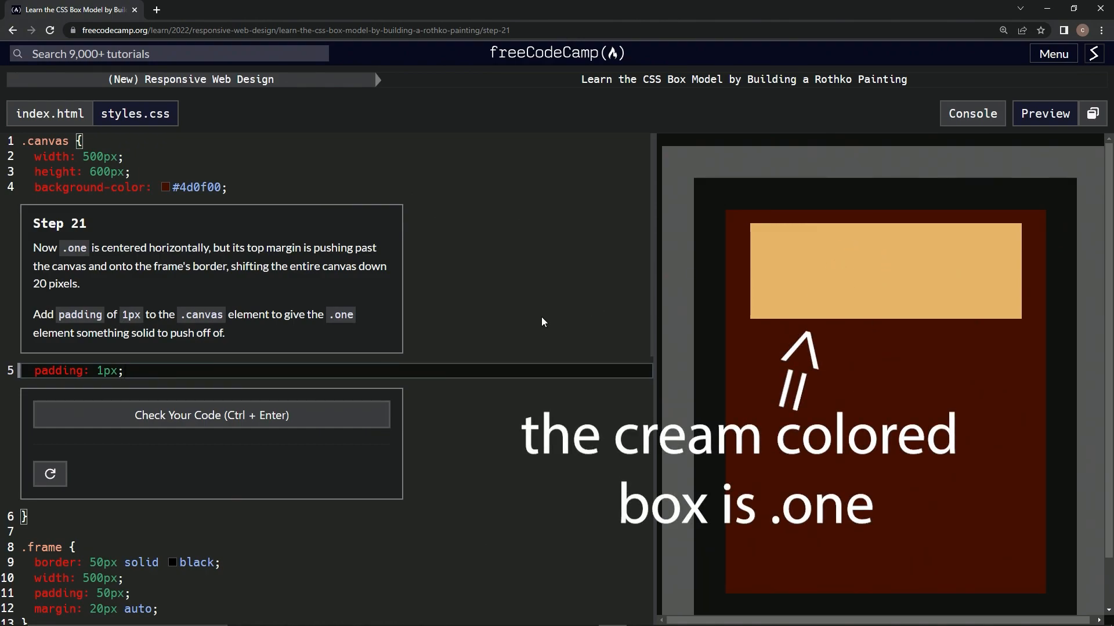
pyautogui.click(211, 415)
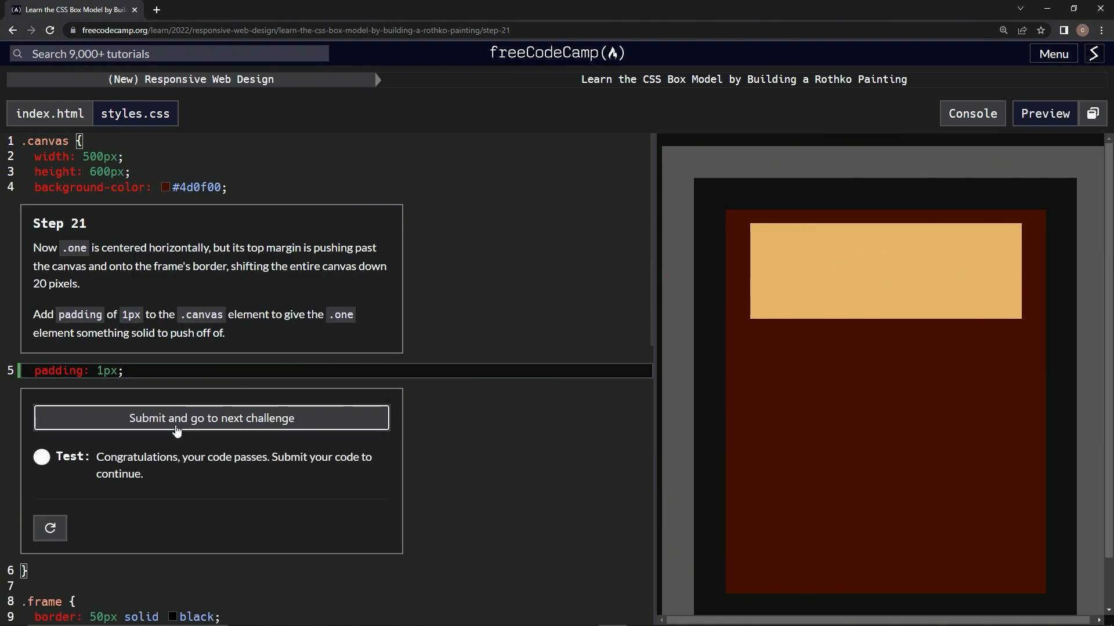
pyautogui.click(211, 418)
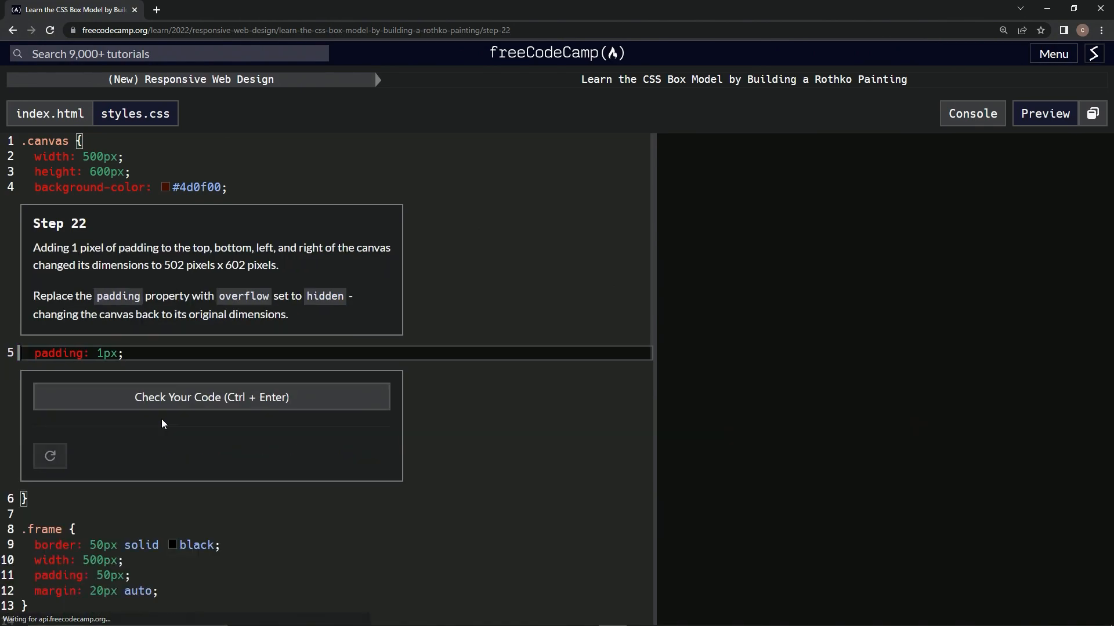